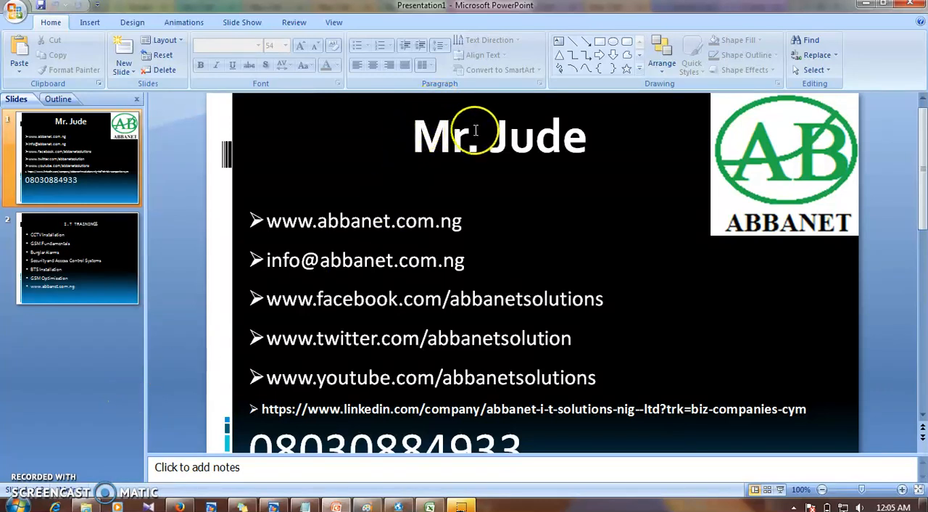
mouse_move(389, 416)
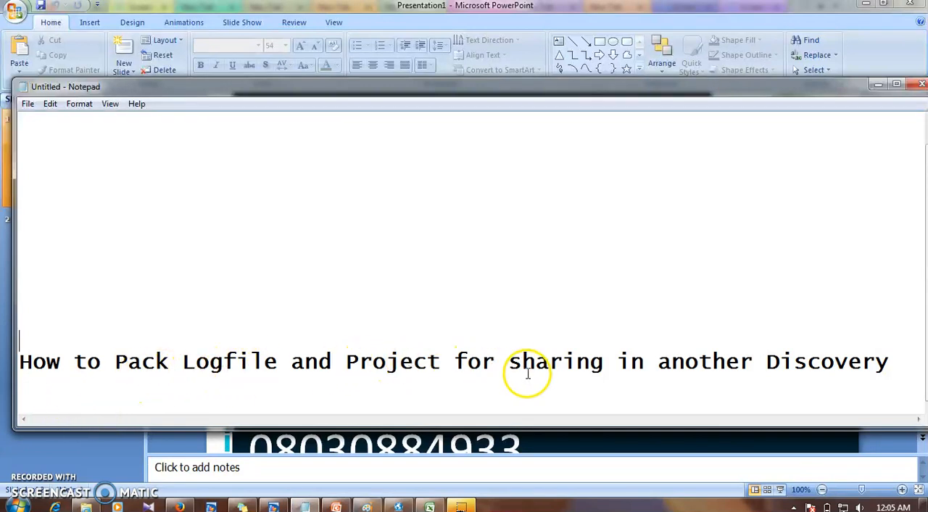
mouse_move(779, 360)
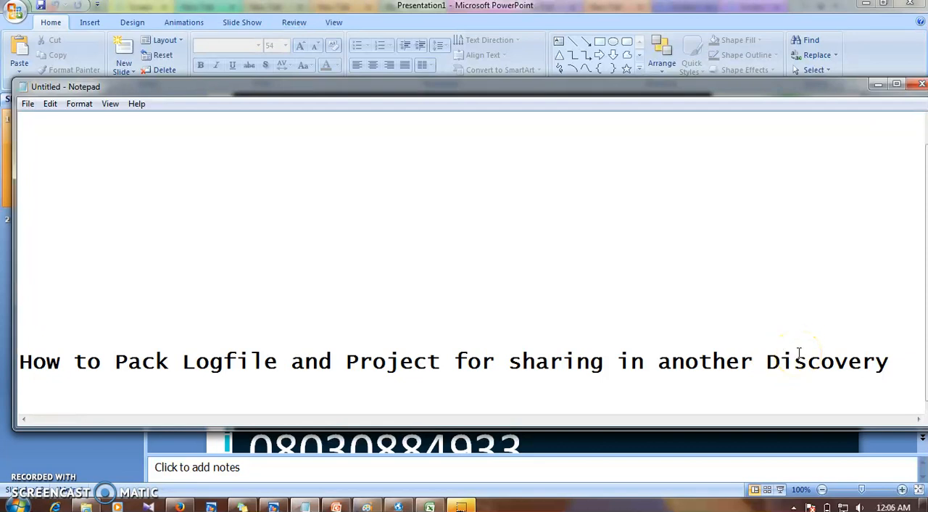
mouse_move(224, 348)
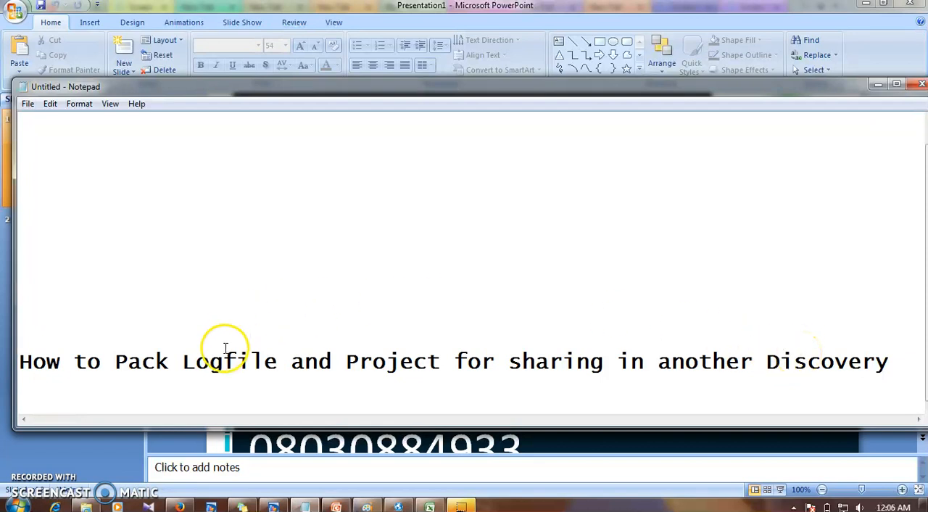
mouse_move(388, 392)
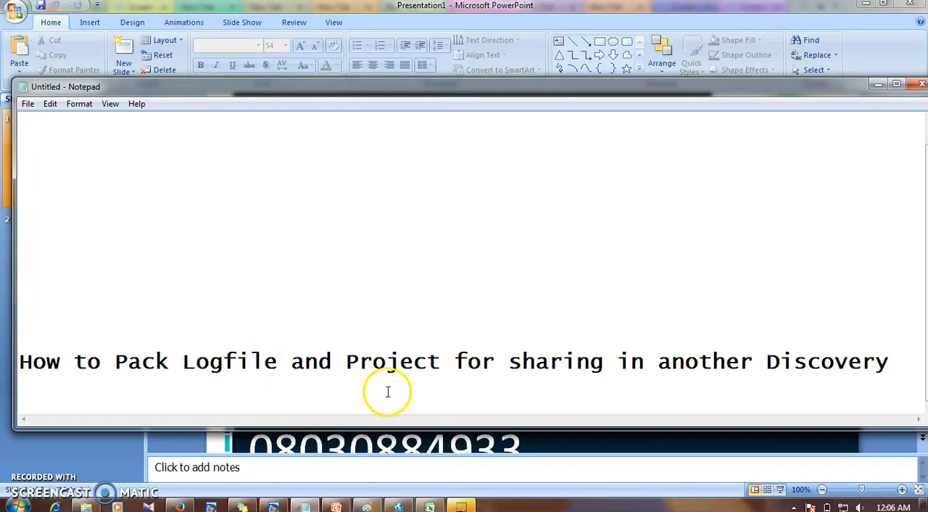
mouse_move(290, 361)
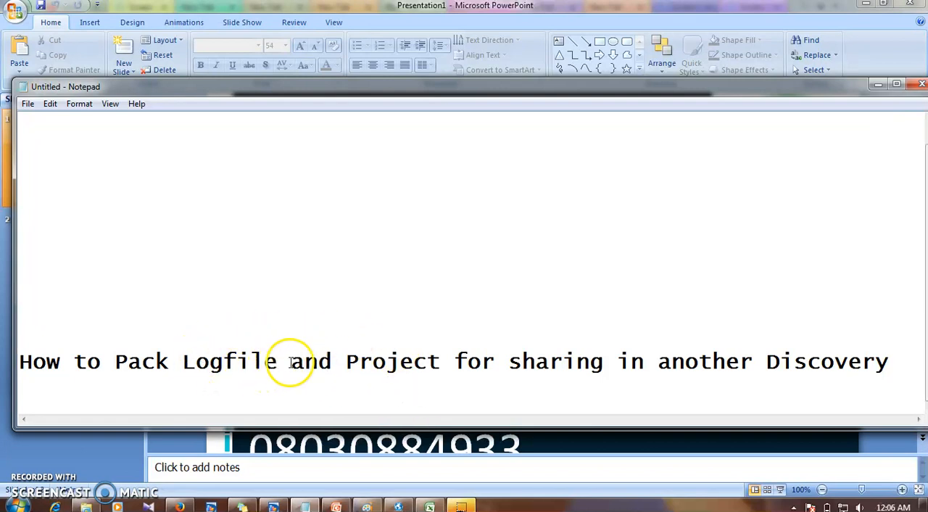
mouse_move(358, 341)
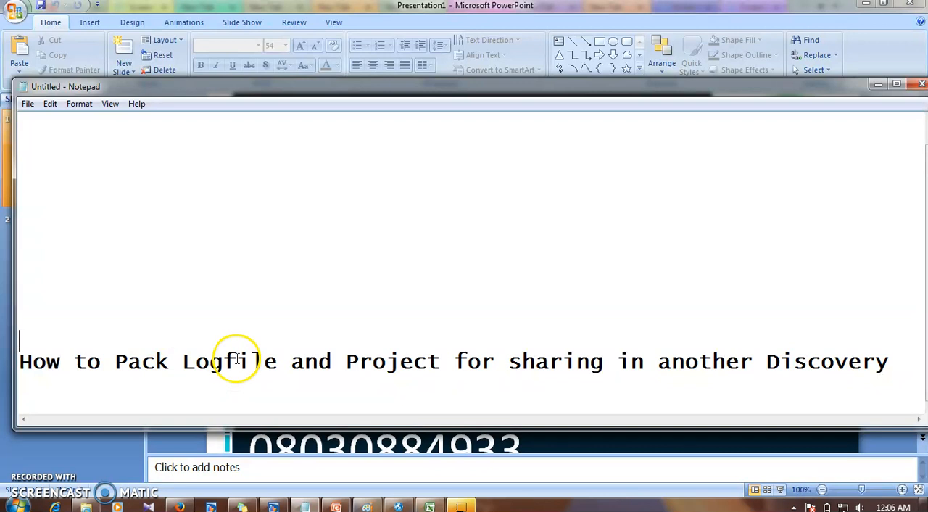
mouse_move(372, 350)
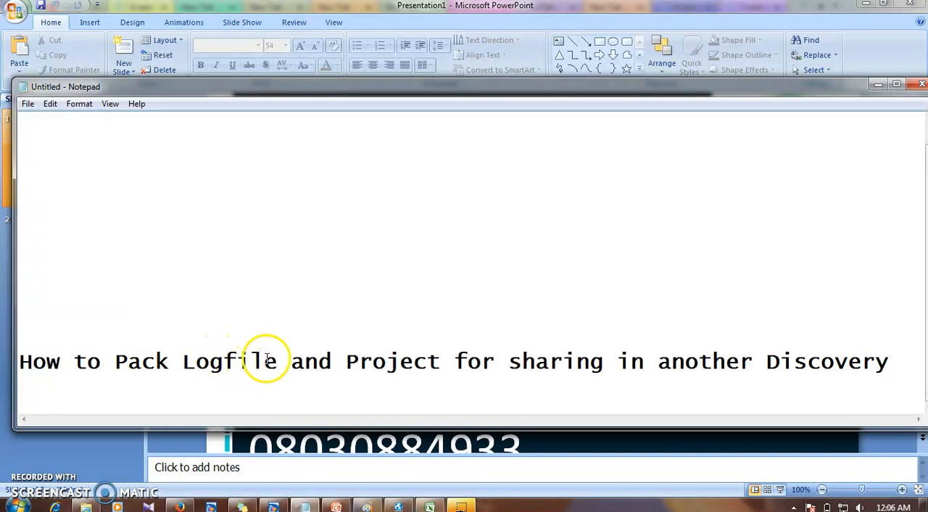
mouse_move(392, 361)
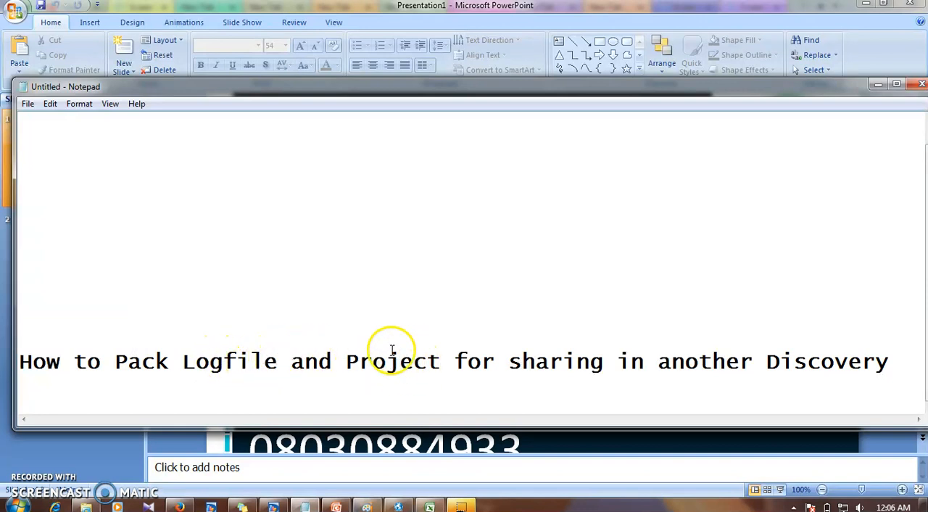
mouse_move(608, 288)
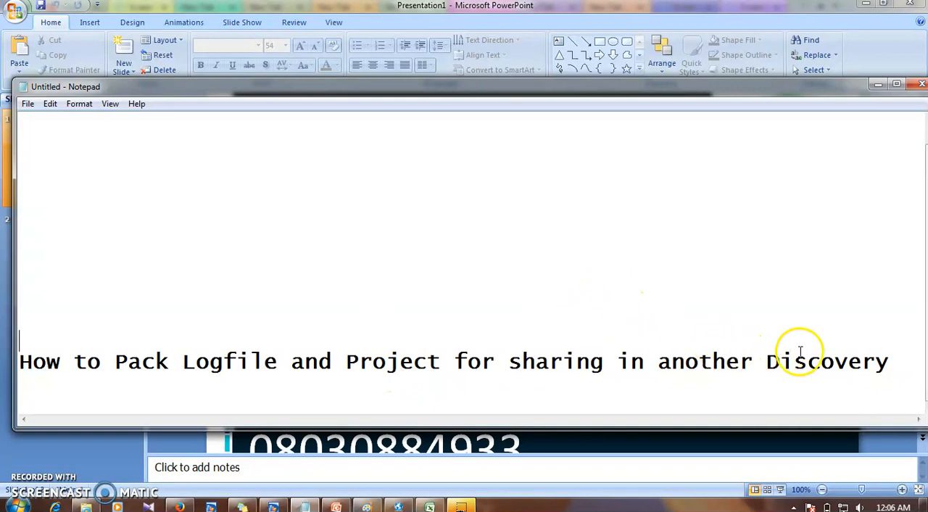
mouse_move(803, 377)
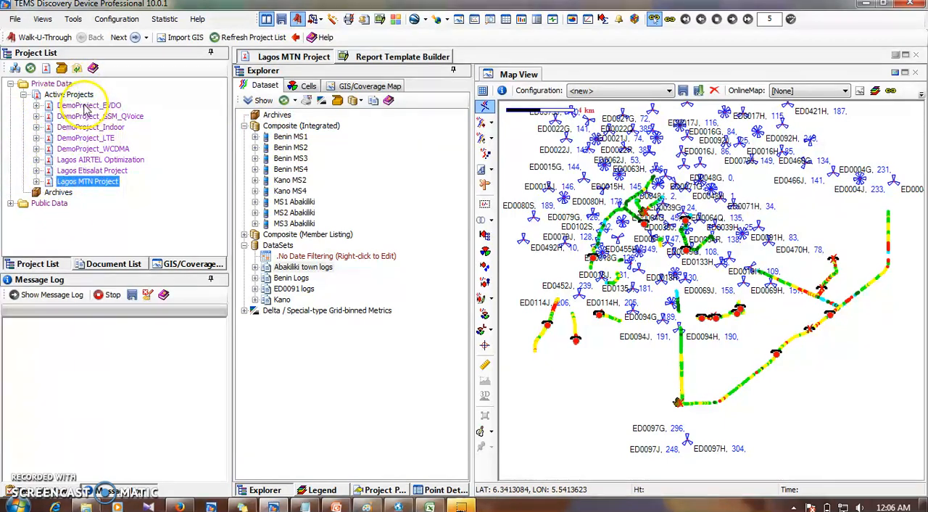
Step: Choose Pack Project for Sharing from the Lagos MTN Project's right-click menu
right_click(68, 95)
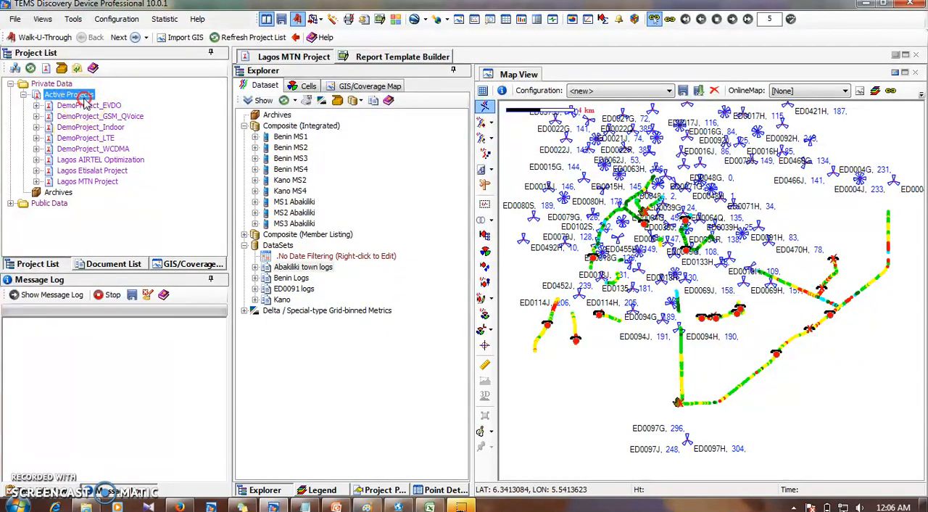
right_click(65, 94)
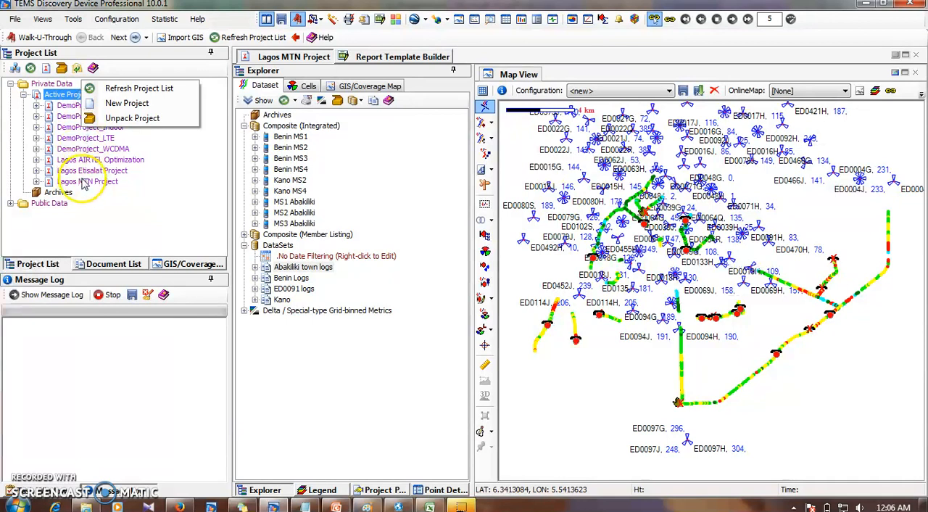
right_click(80, 170)
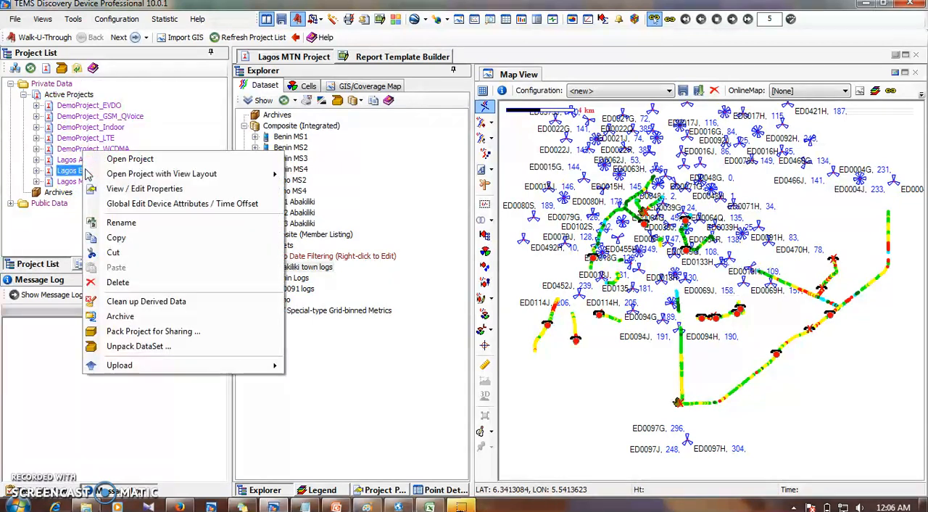
mouse_move(132, 330)
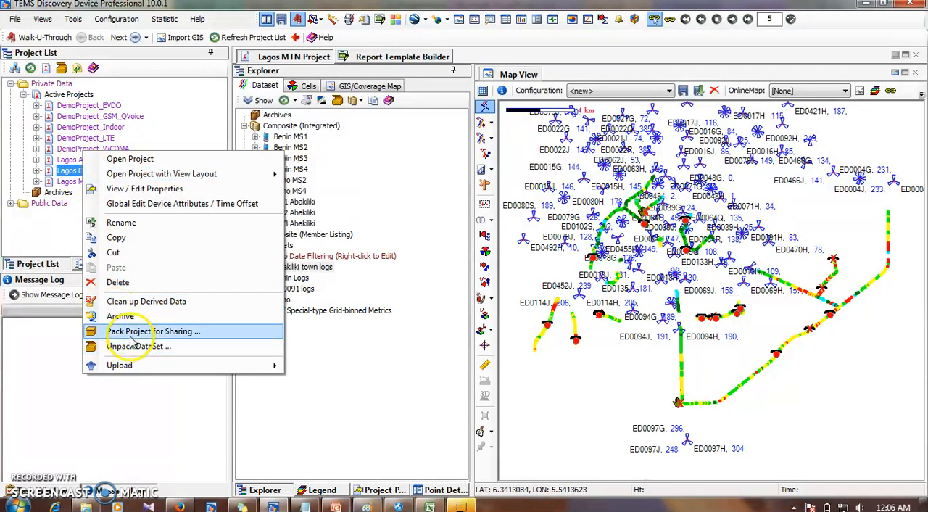
mouse_move(99, 275)
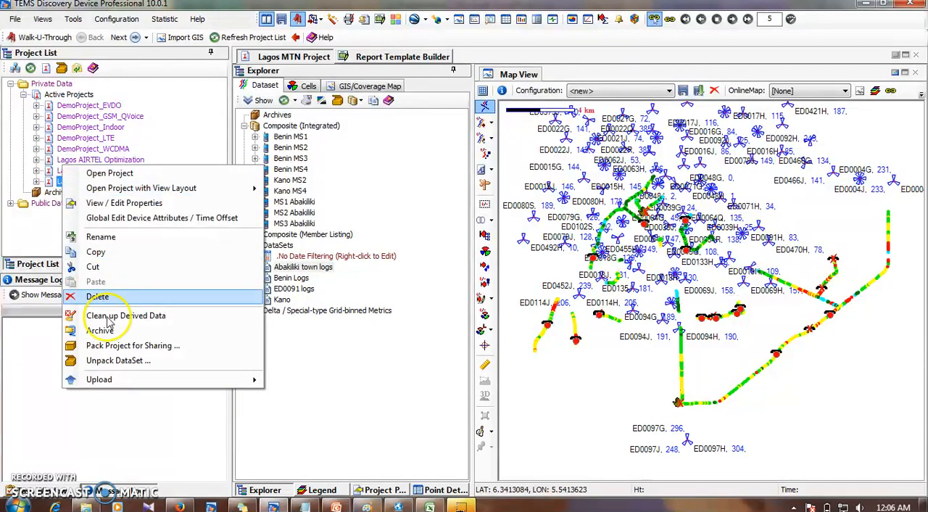
left_click(132, 345)
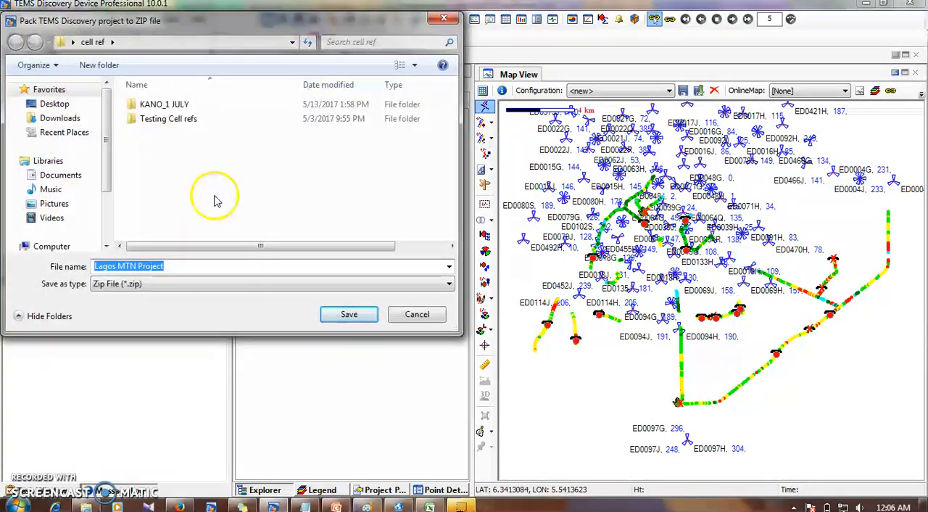
mouse_move(341, 301)
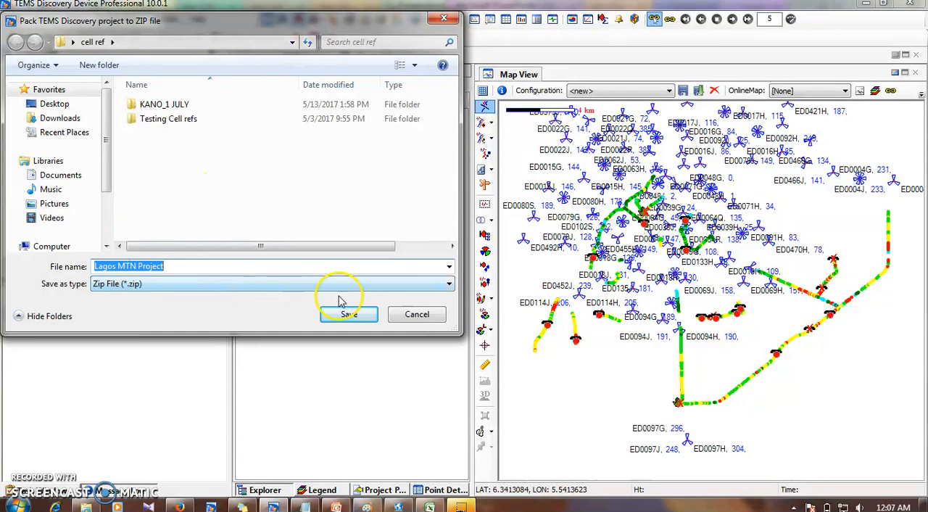
mouse_move(428, 314)
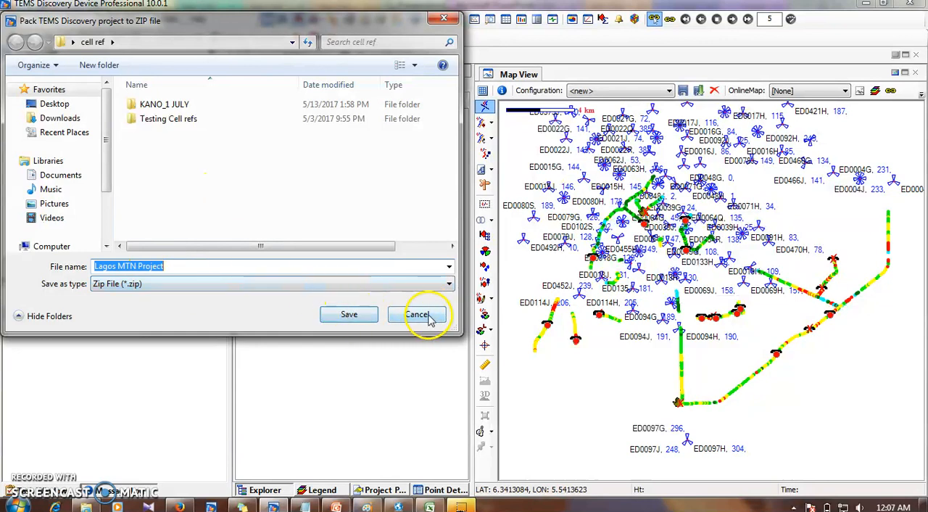
Step: Cancel the Pack TEMS Discovery project to ZIP file dialog without saving
left_click(417, 315)
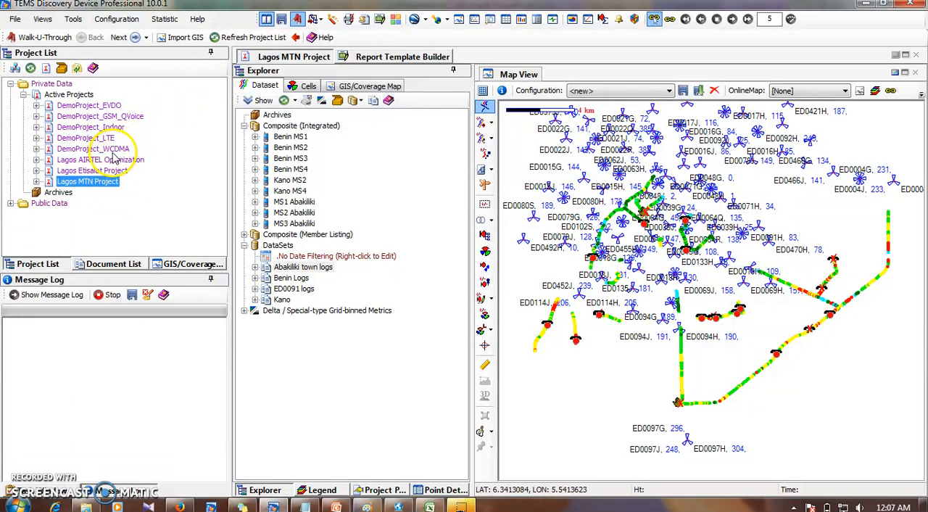
right_click(93, 148)
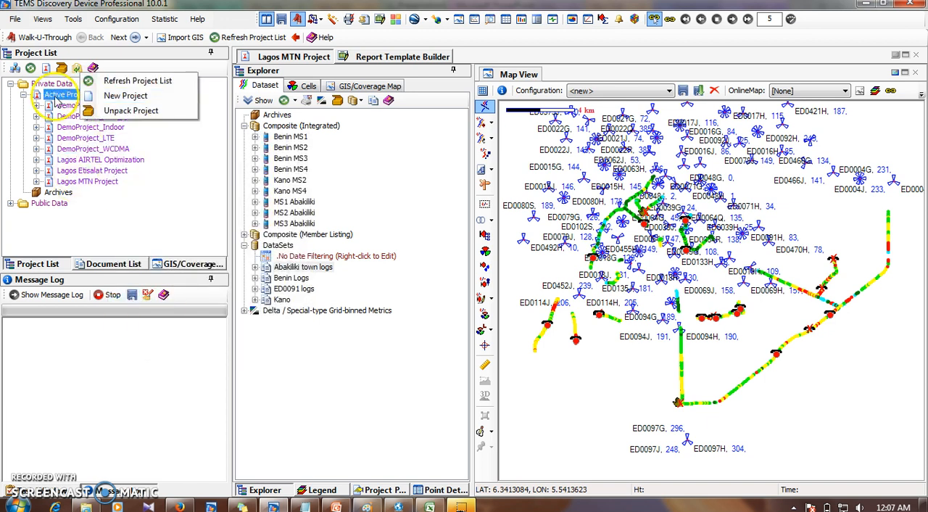
mouse_move(131, 111)
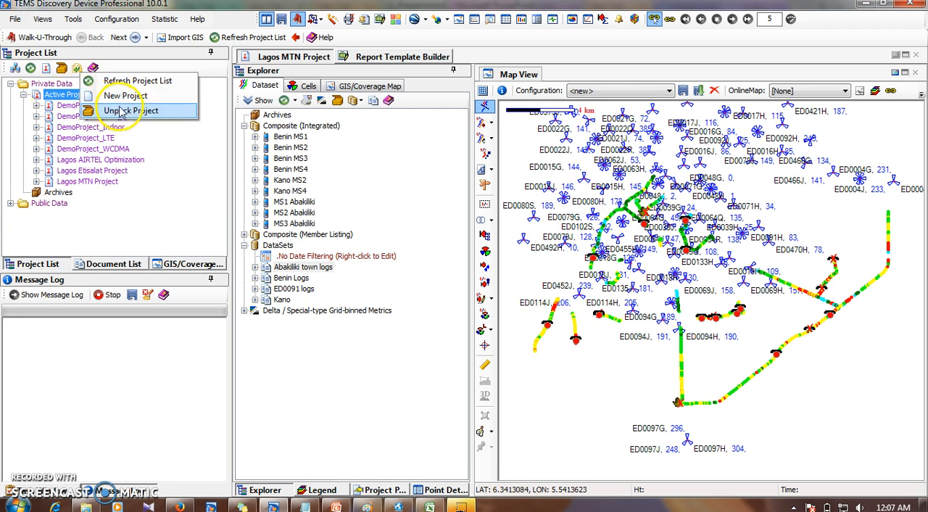
left_click(131, 110)
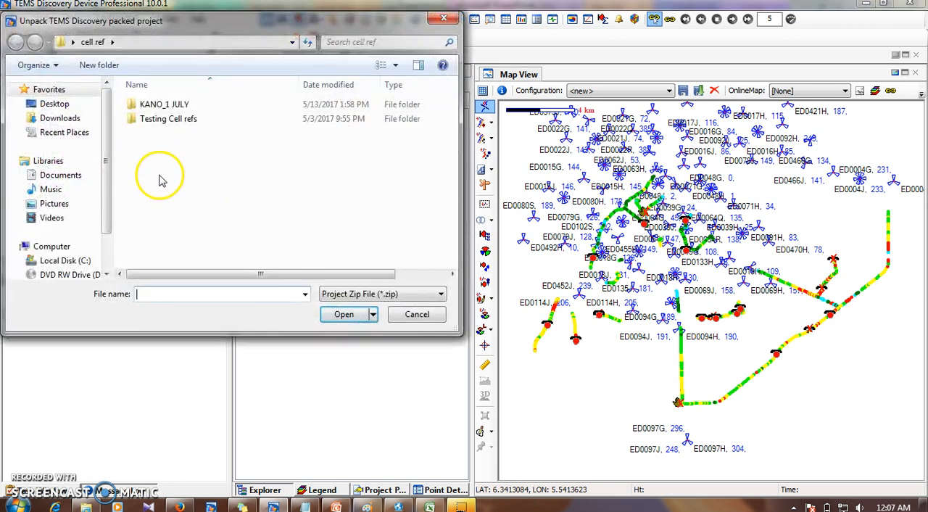
mouse_move(283, 150)
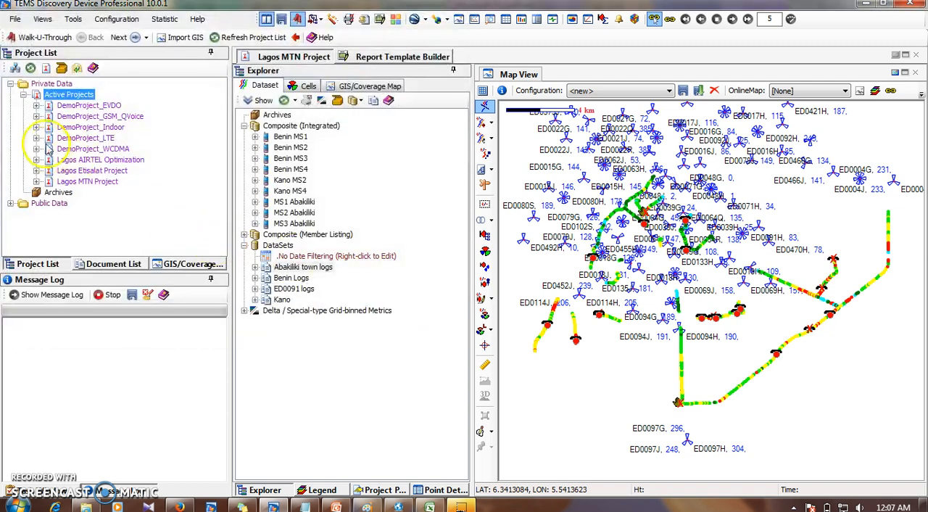
right_click(87, 180)
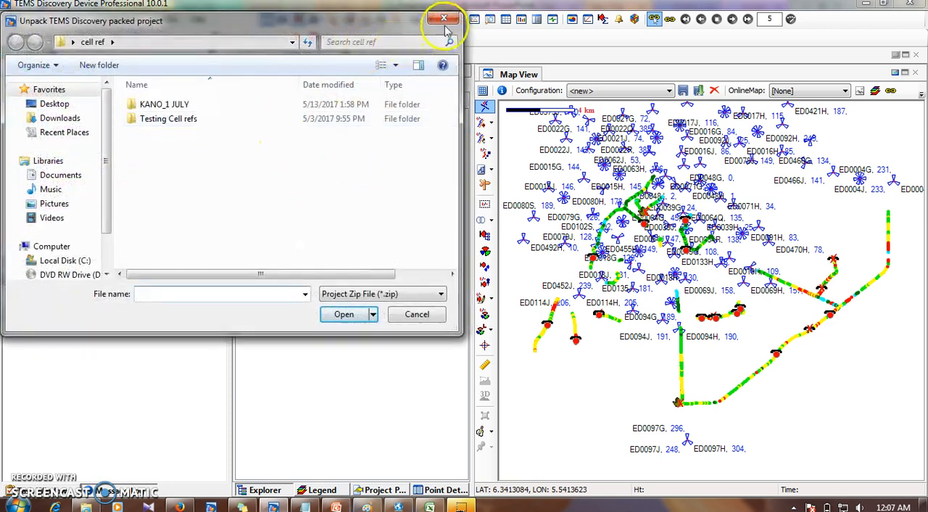
left_click(444, 18)
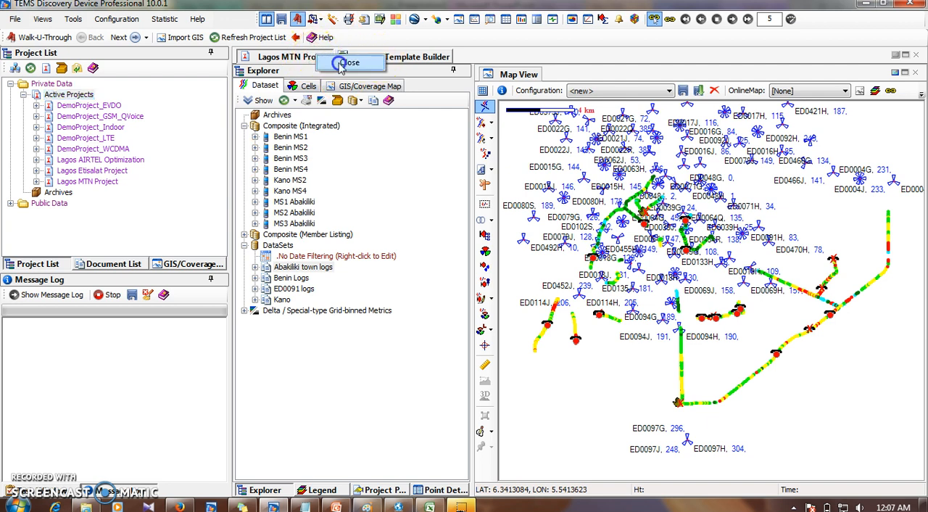
Step: Close the Lagos MTN Project tab and confirm with Yes
left_click(349, 61)
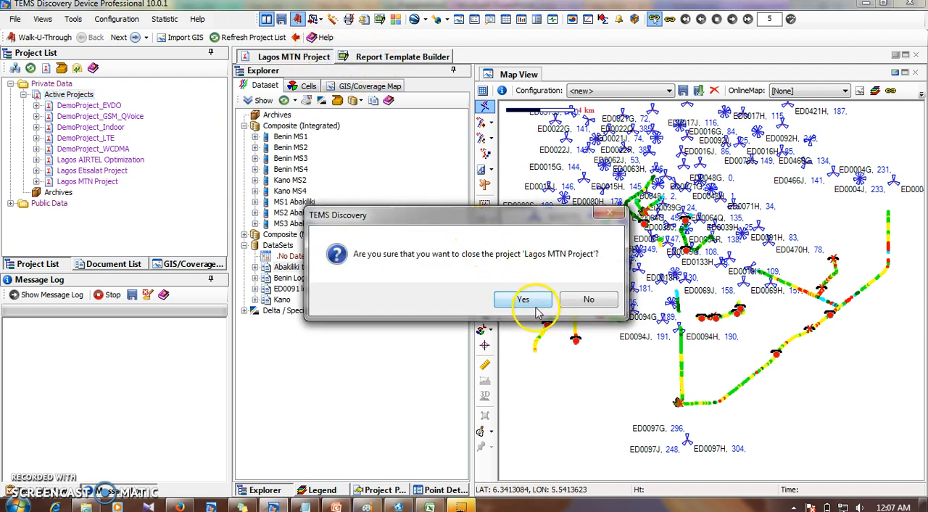
left_click(523, 298)
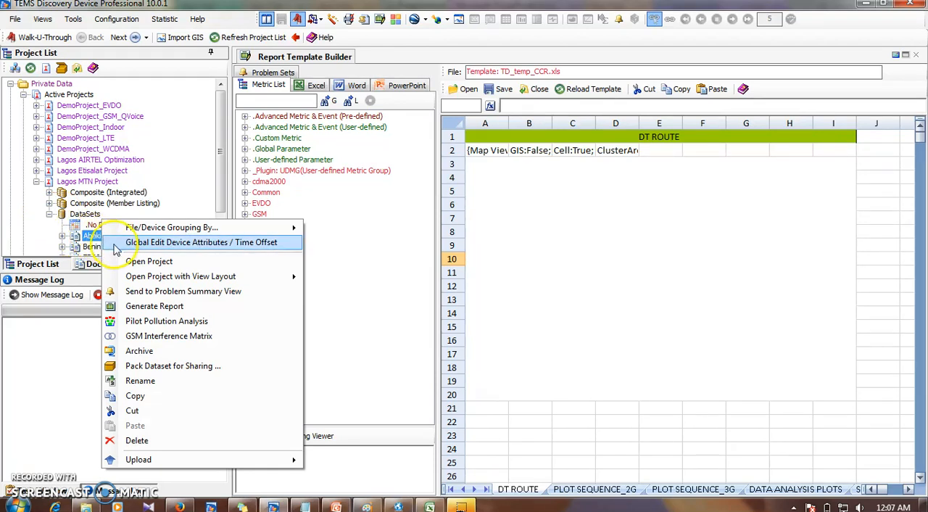
mouse_move(149, 372)
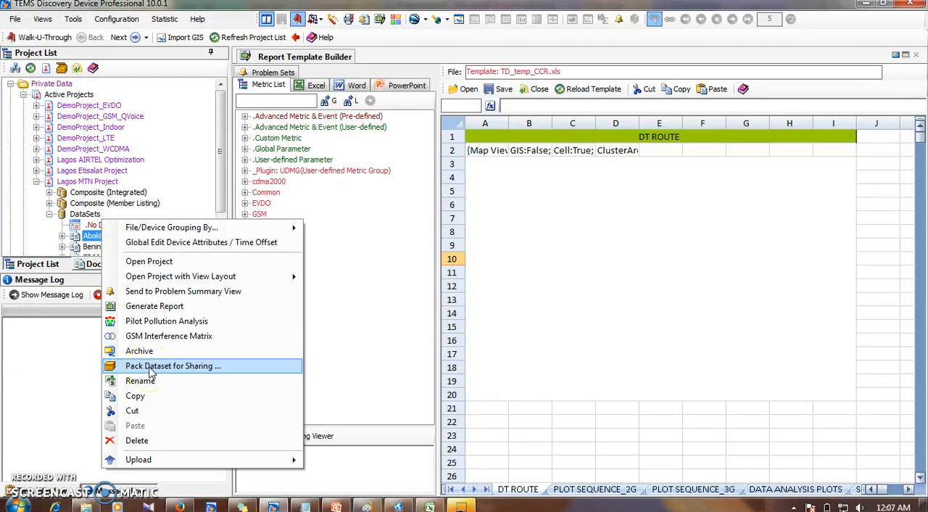
mouse_move(164, 221)
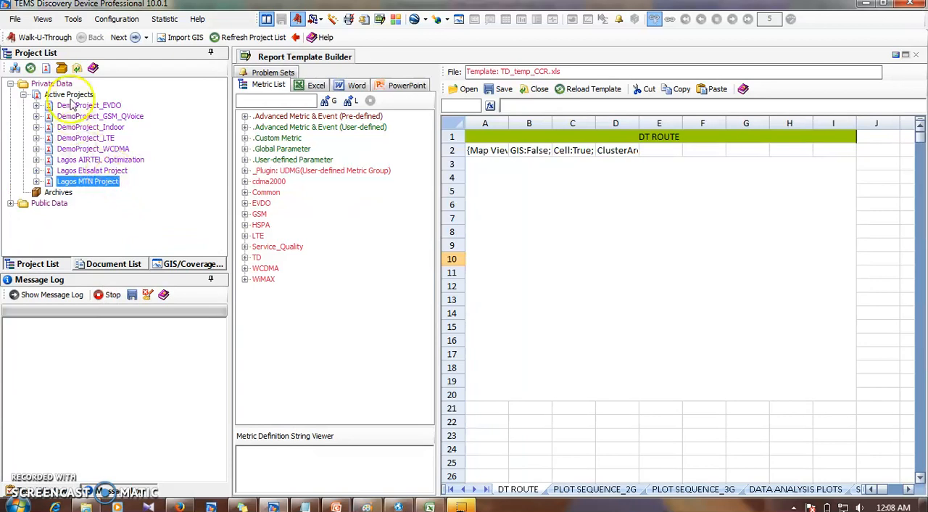
right_click(77, 171)
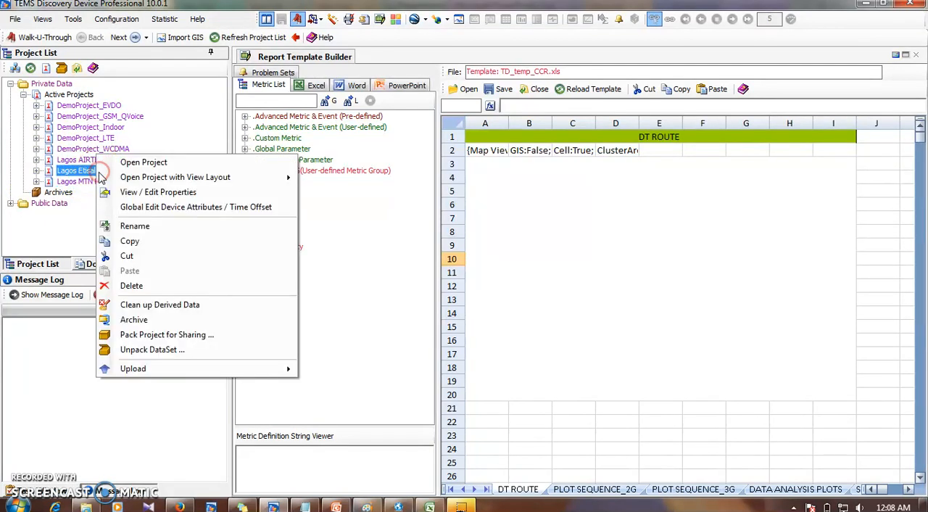
mouse_move(160, 305)
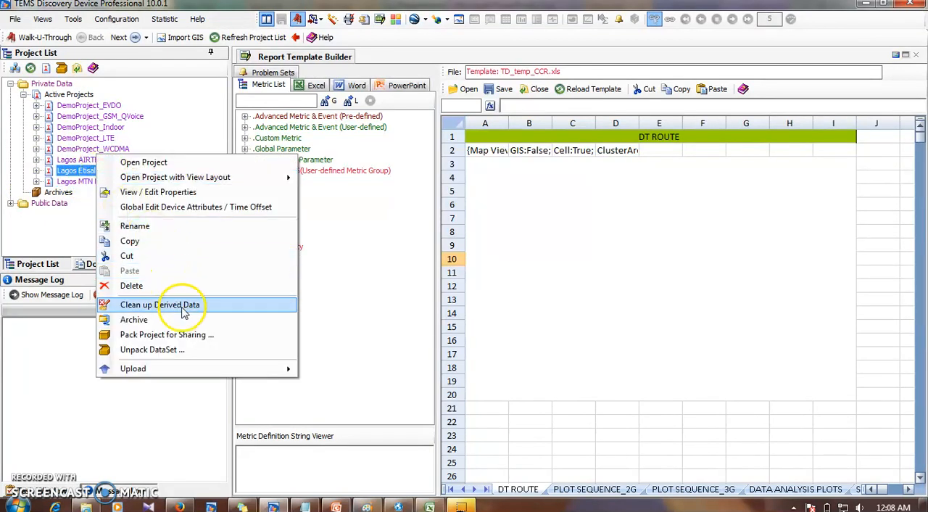
mouse_move(174, 349)
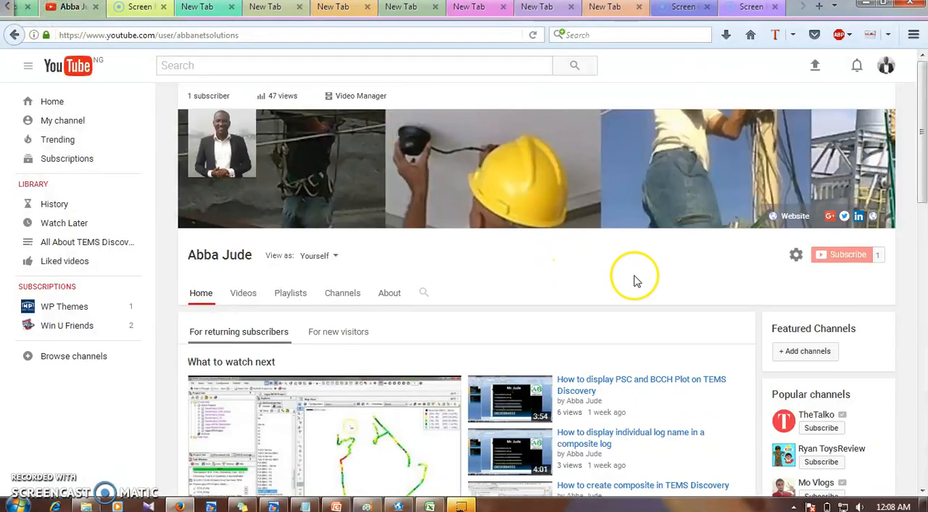
mouse_move(623, 286)
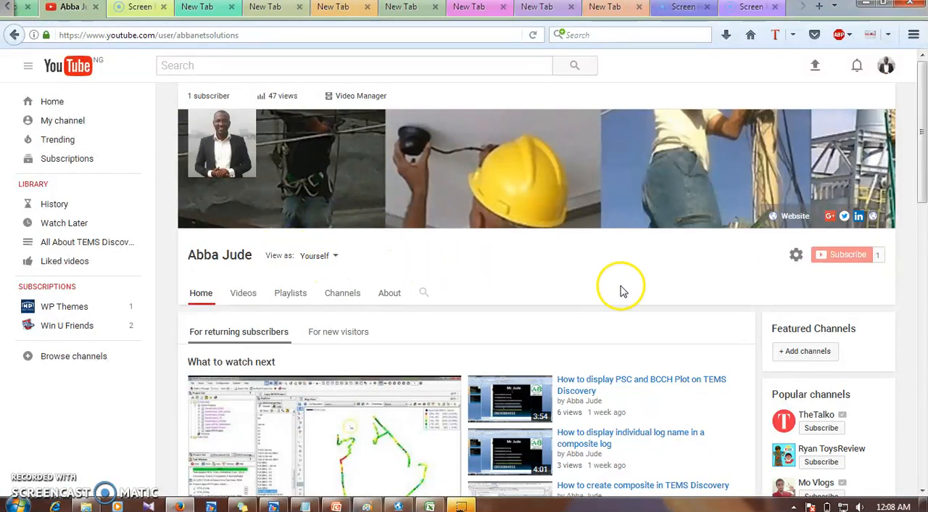
mouse_move(849, 255)
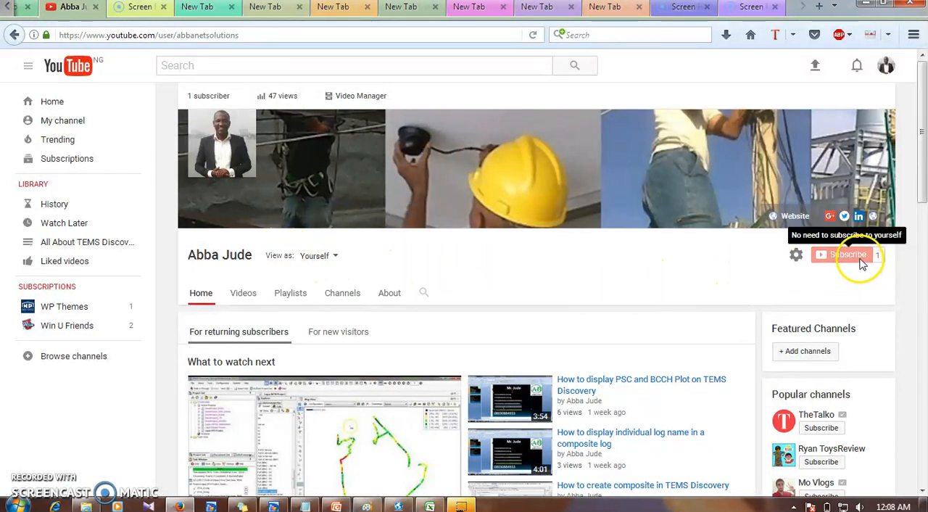
scroll("down", 3)
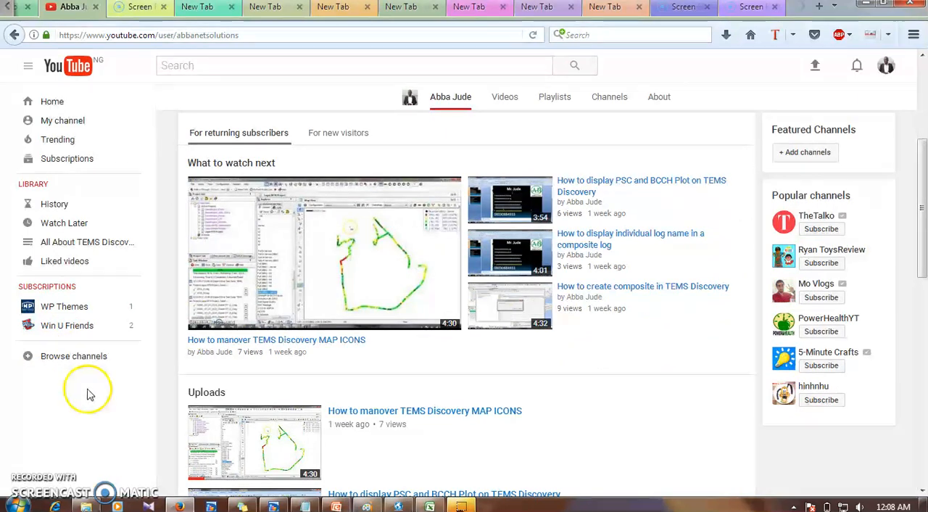
mouse_move(528, 162)
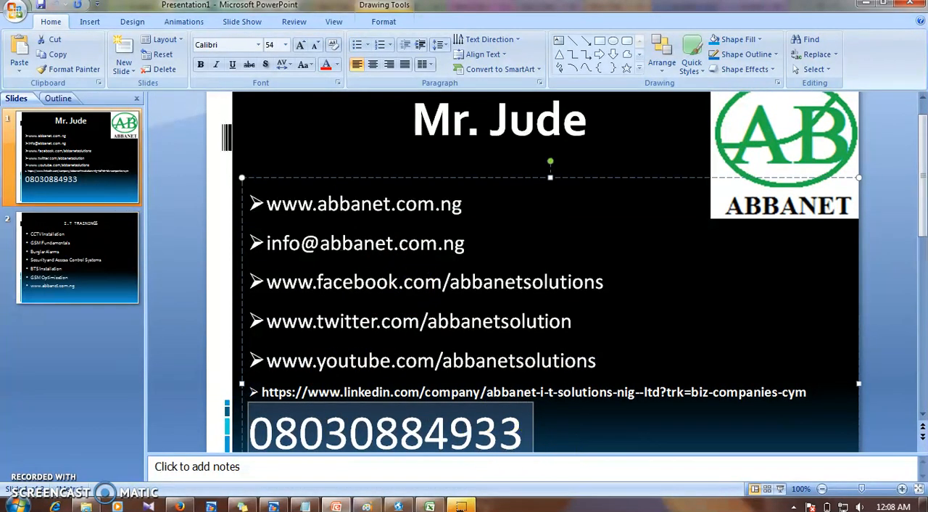
Step: Select slide 2, listing CCTV Installation and GSM Optimization courses
left_click(76, 258)
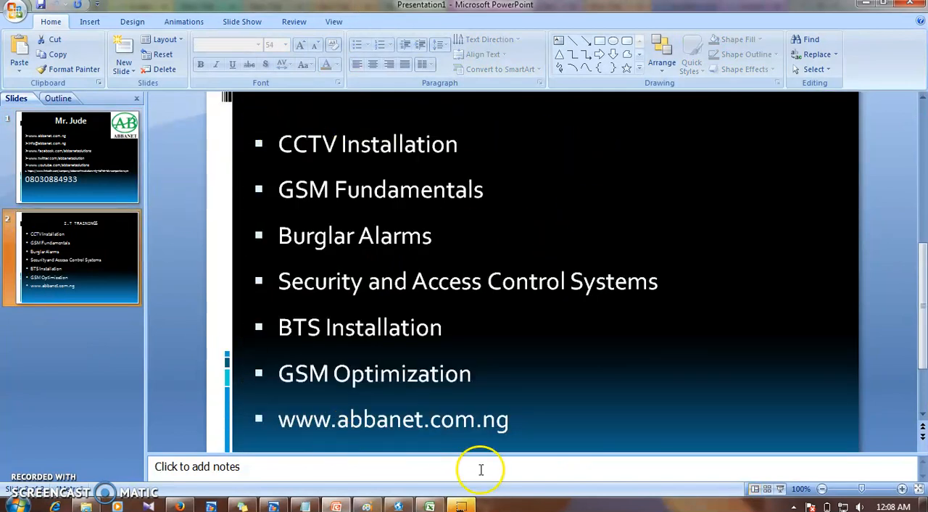
mouse_move(332, 170)
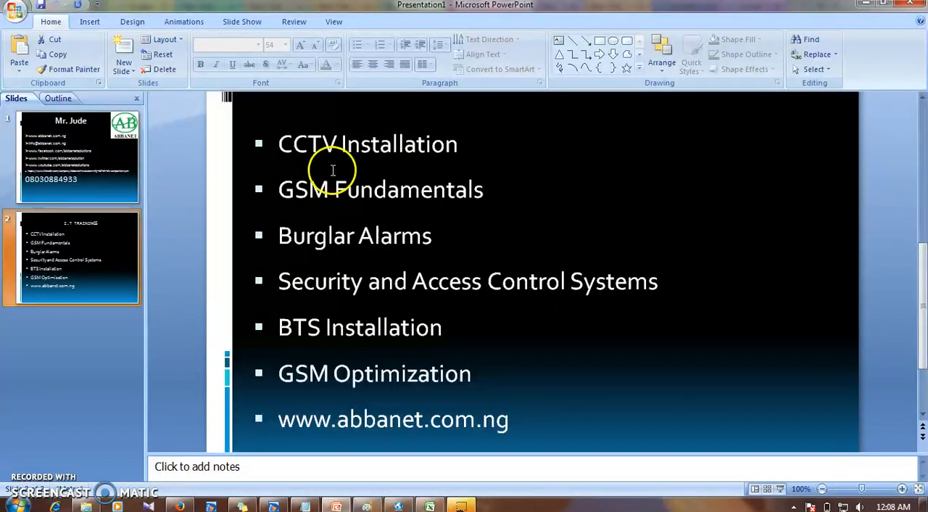